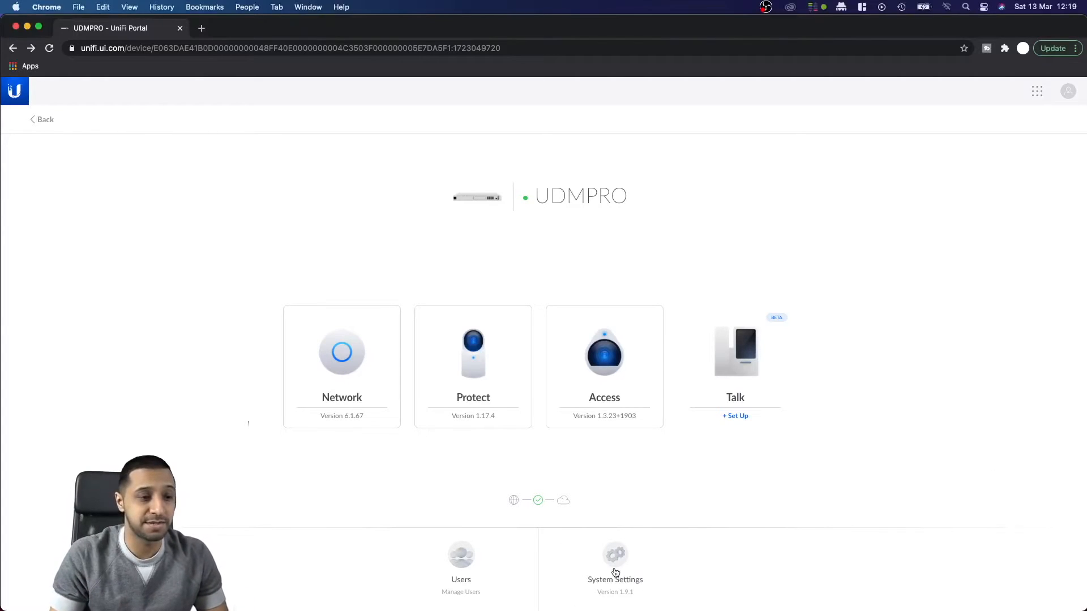
# Step: Back up the UDM Pro to the cloud now from System Settings > Advanced
pyautogui.click(615, 561)
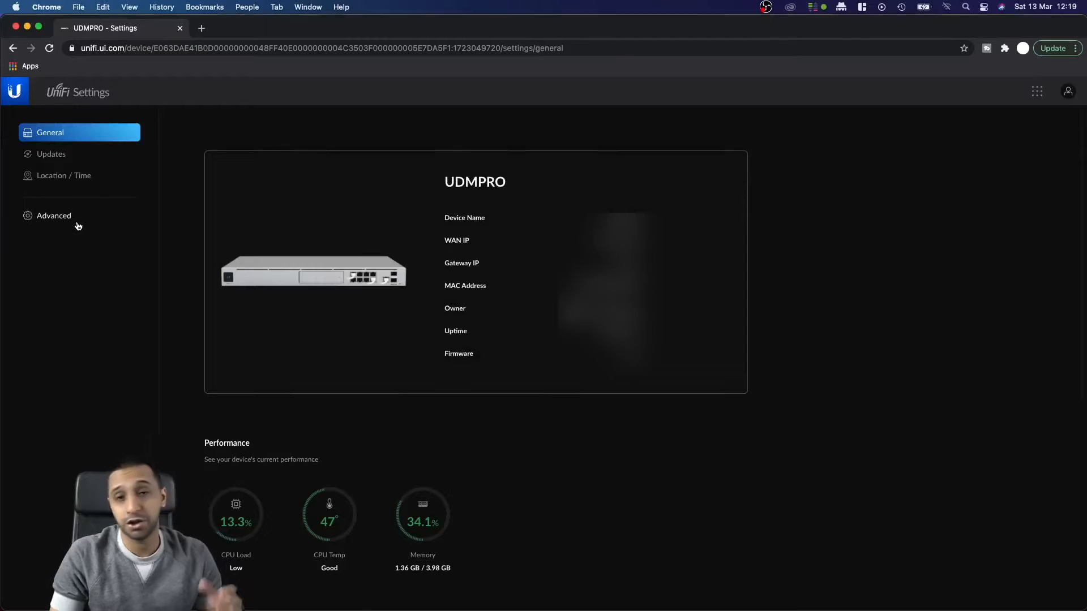
pyautogui.click(53, 215)
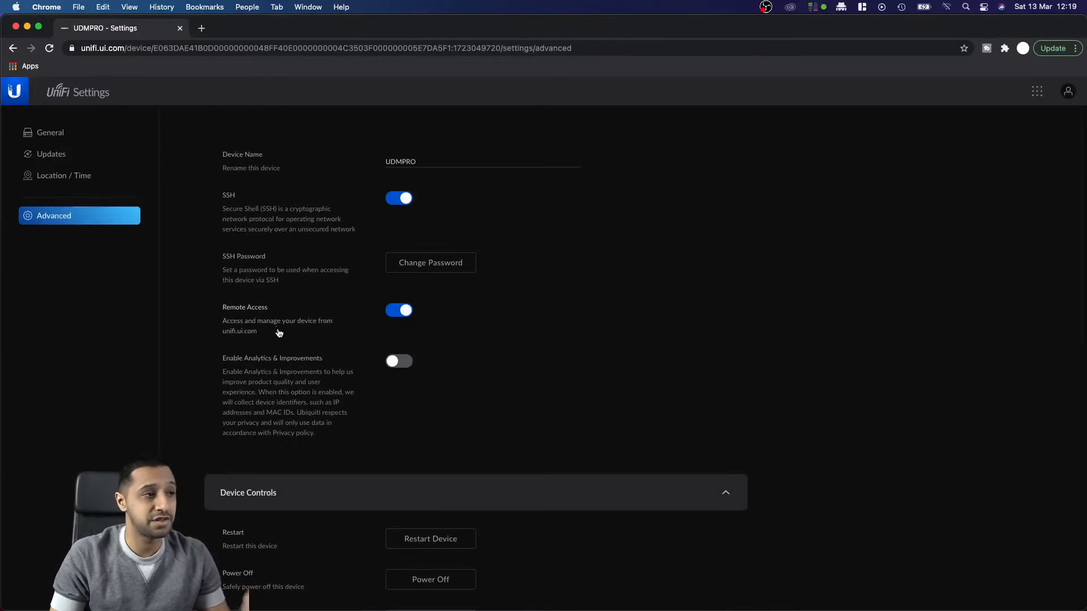
pyautogui.scroll(-3)
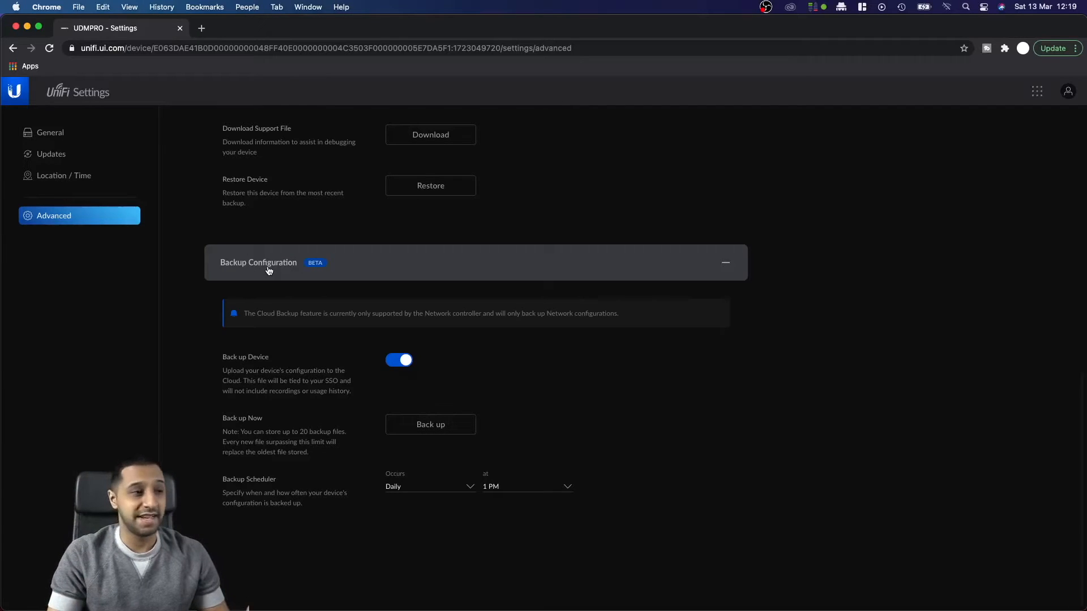
pyautogui.click(430, 424)
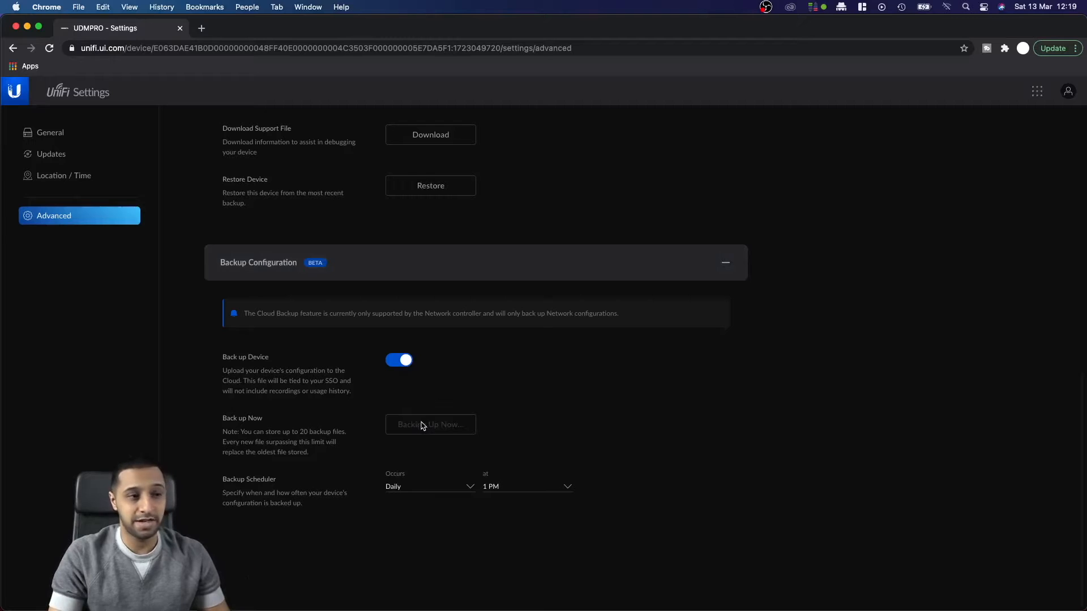
# Step: Schedule weekly backups on Monday at 12 AM and confirm the changes
pyautogui.click(430, 424)
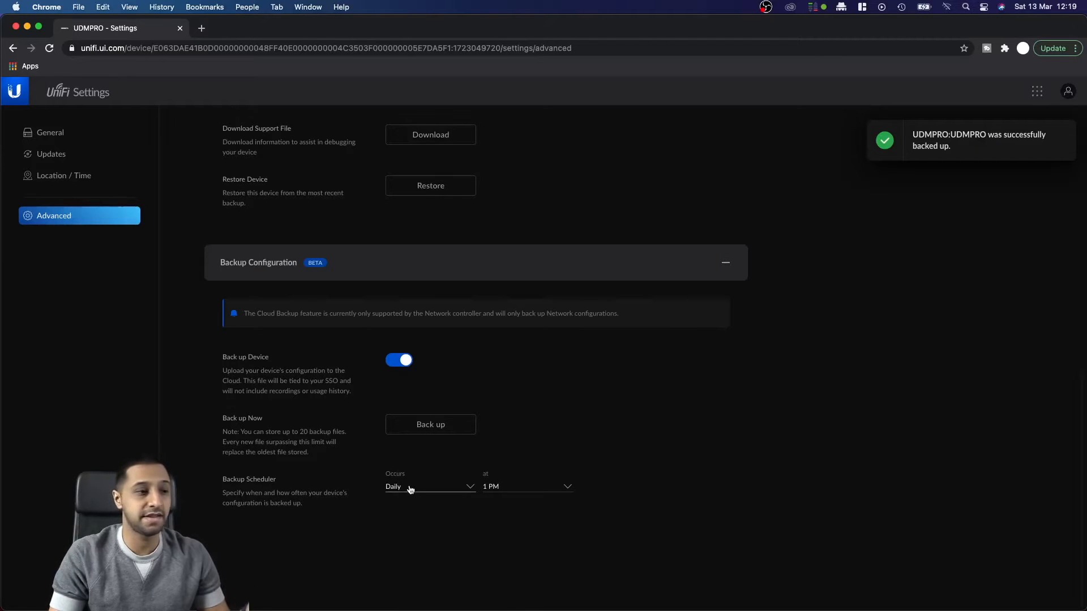
pyautogui.click(526, 485)
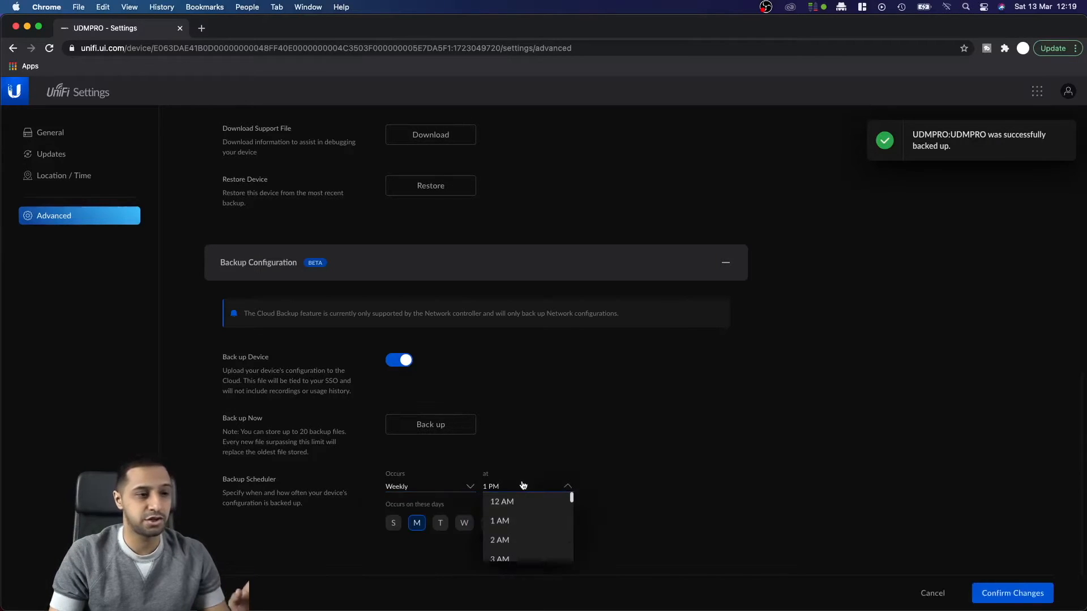
pyautogui.click(502, 501)
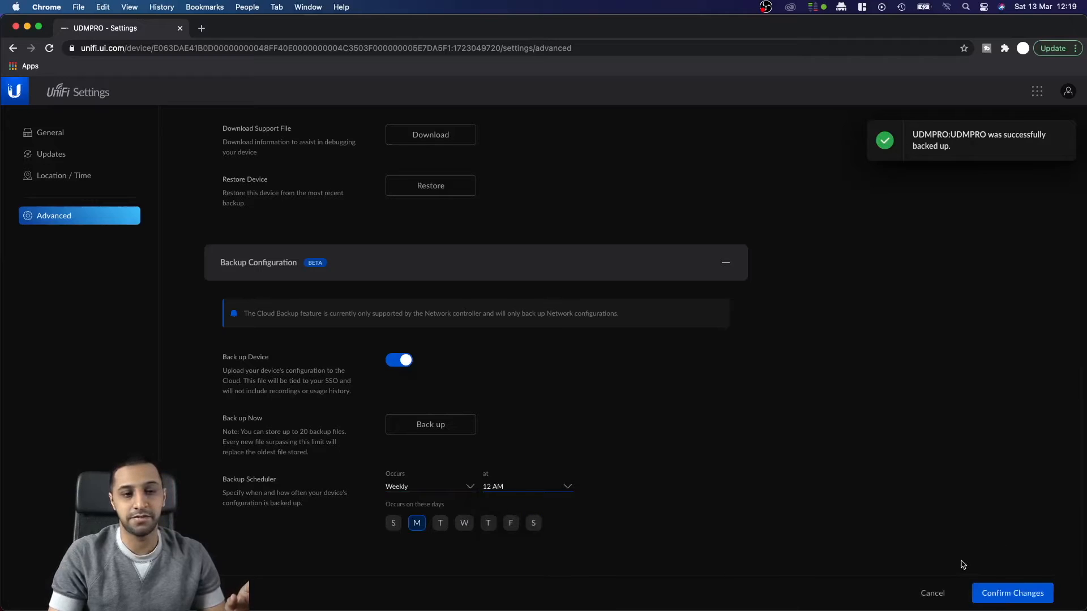
pyautogui.moveTo(1010, 592)
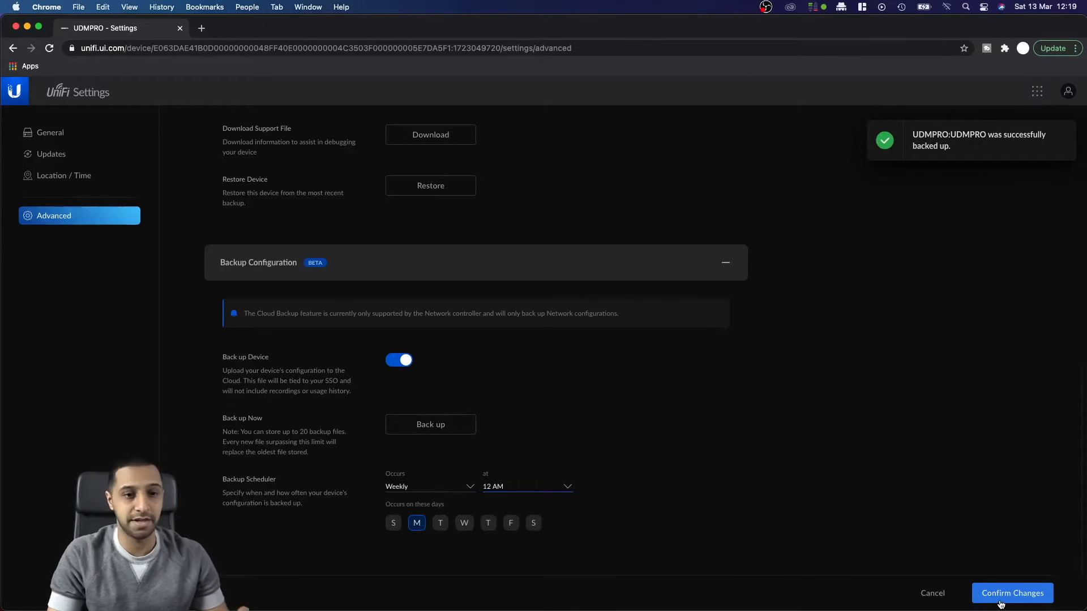
pyautogui.click(1011, 592)
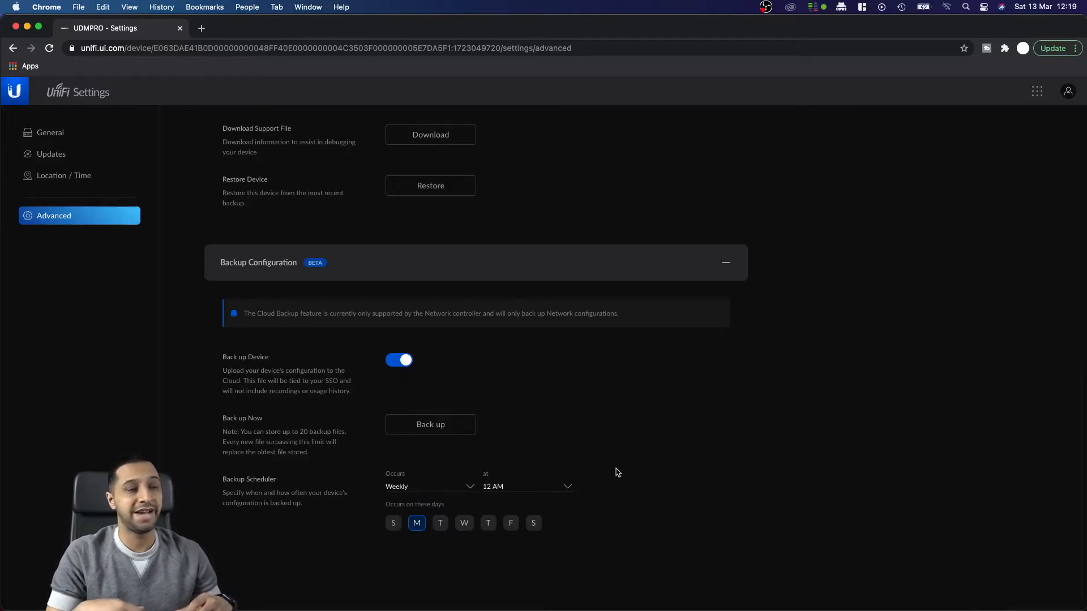
pyautogui.moveTo(486, 346)
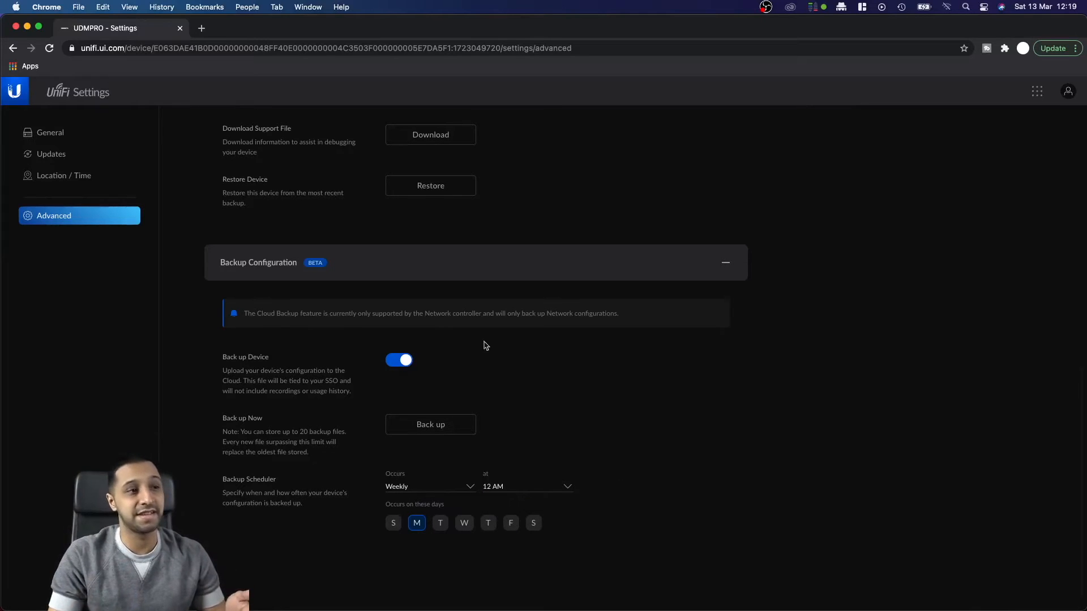
pyautogui.moveTo(644, 321)
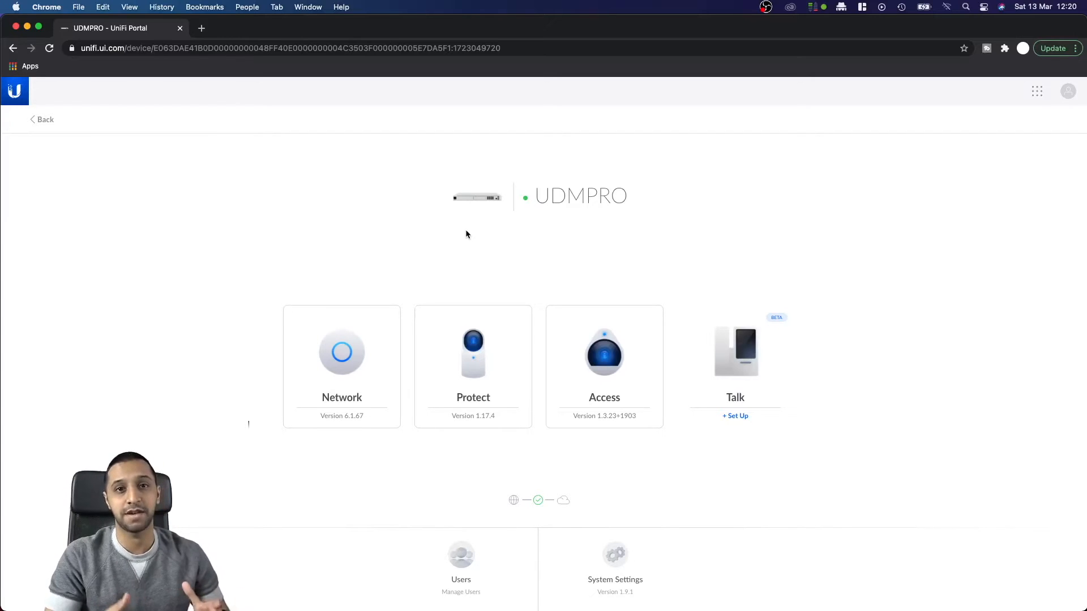
pyautogui.moveTo(461, 448)
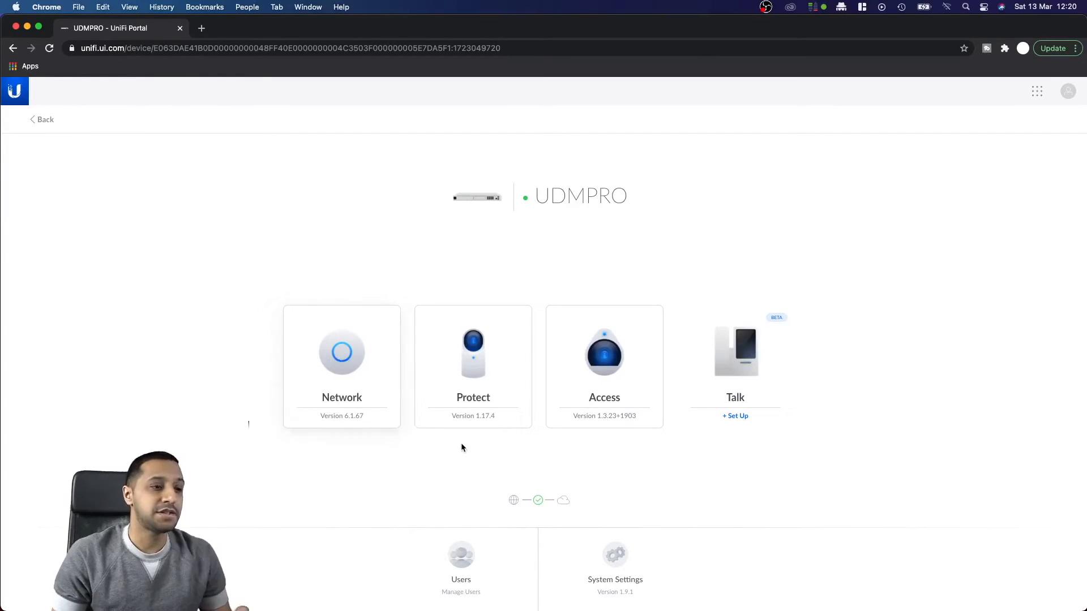
# Step: Reach the Device Controls section with restart, power off and factory reset in Advanced settings
pyautogui.click(614, 561)
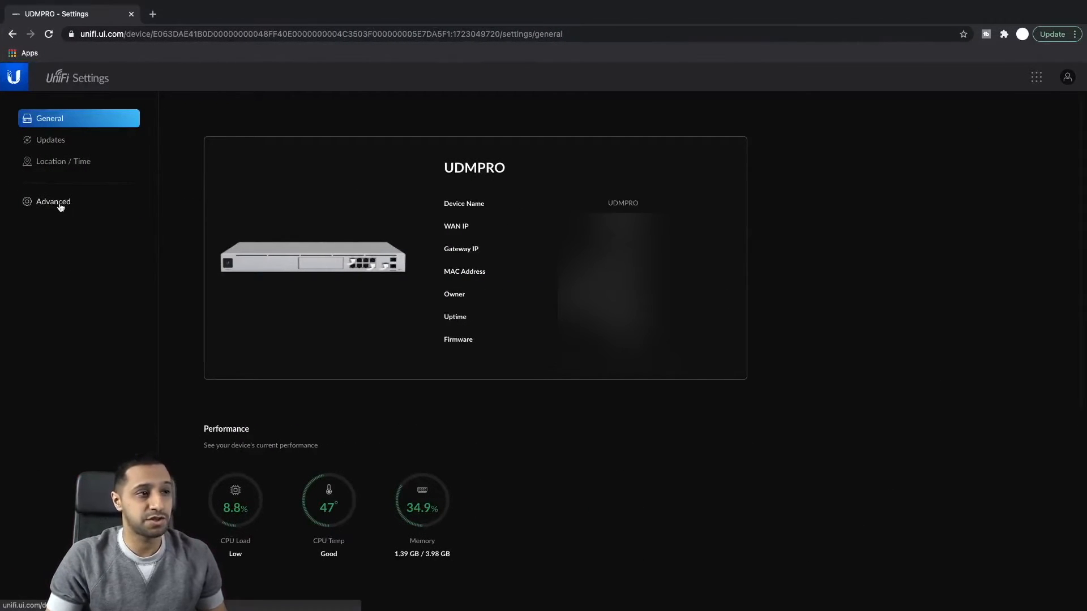
pyautogui.click(53, 201)
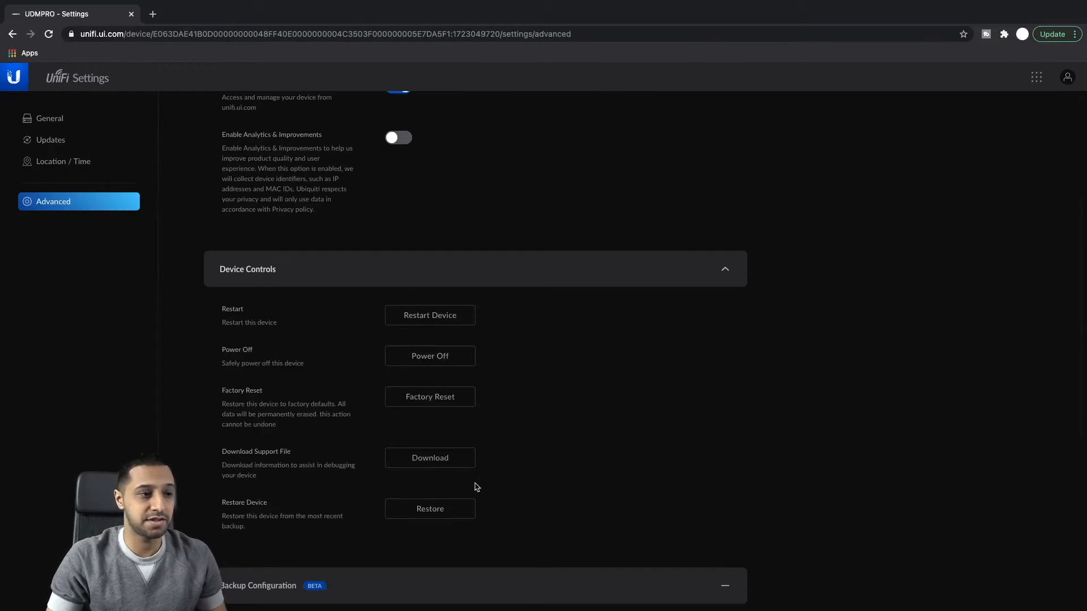
pyautogui.moveTo(529, 408)
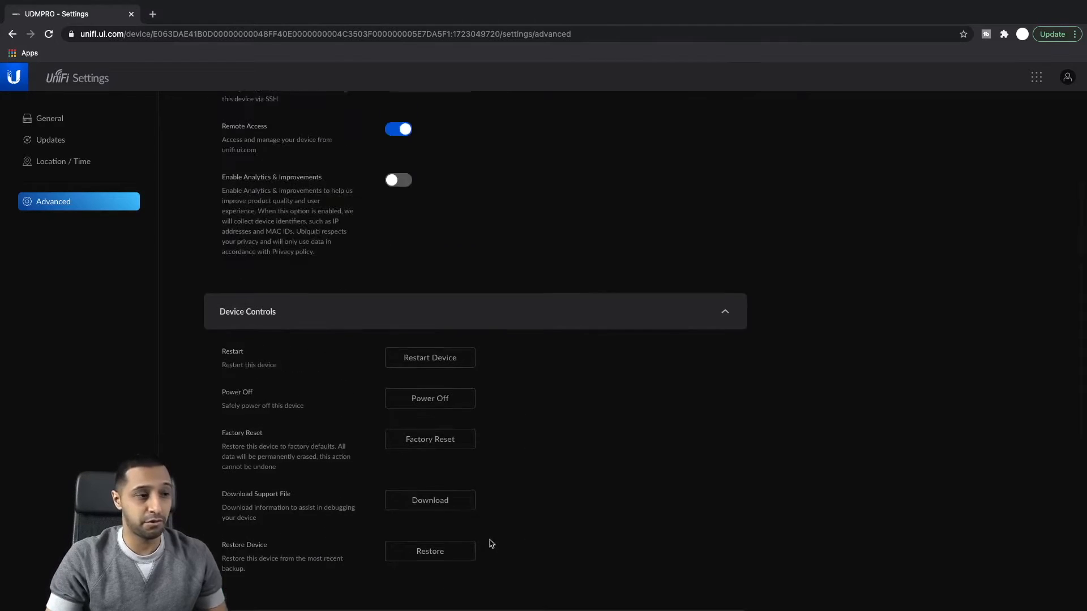
pyautogui.scroll(-3)
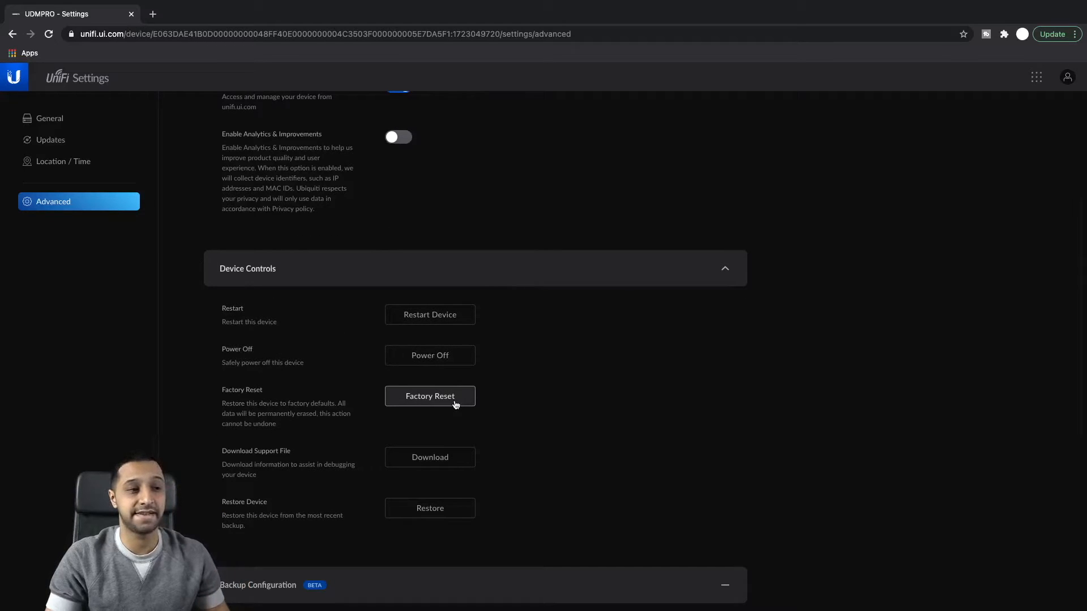
# Step: Factory reset the UDM Pro and confirm erasing all its data
pyautogui.click(430, 396)
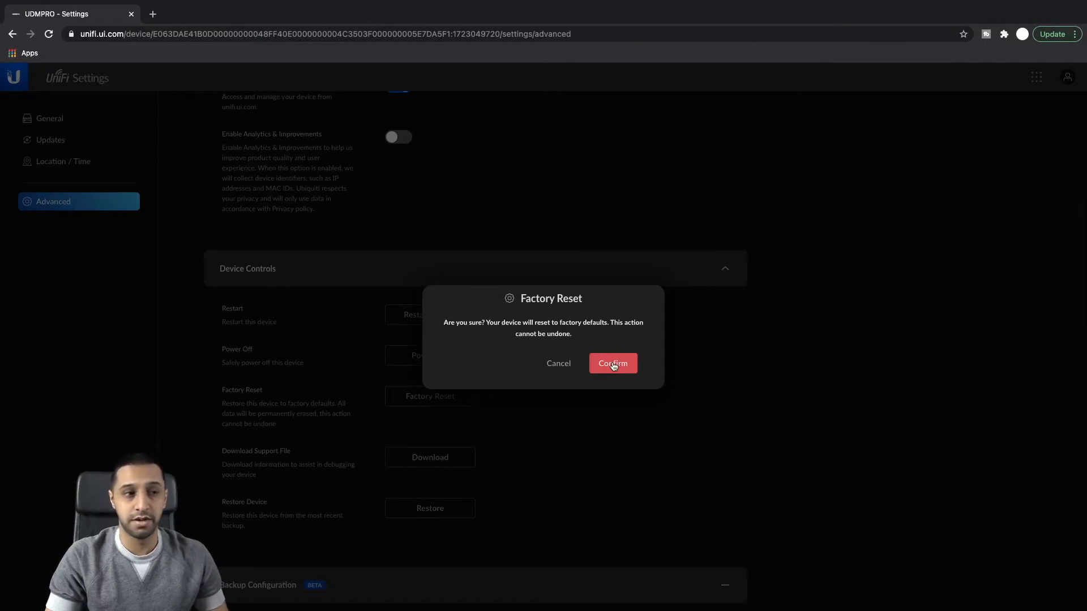
pyautogui.click(613, 363)
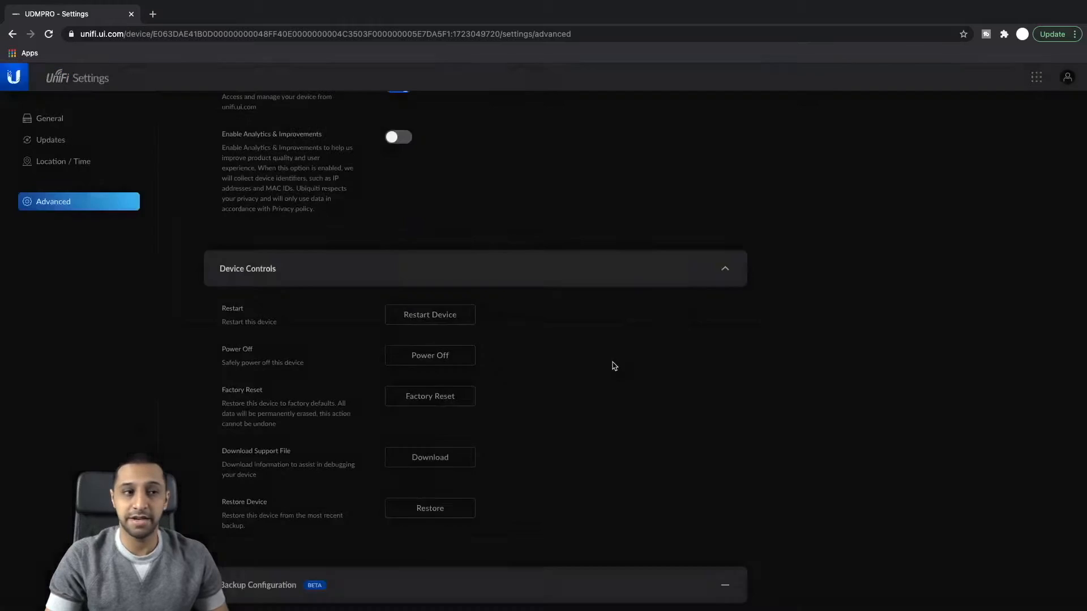
pyautogui.click(429, 396)
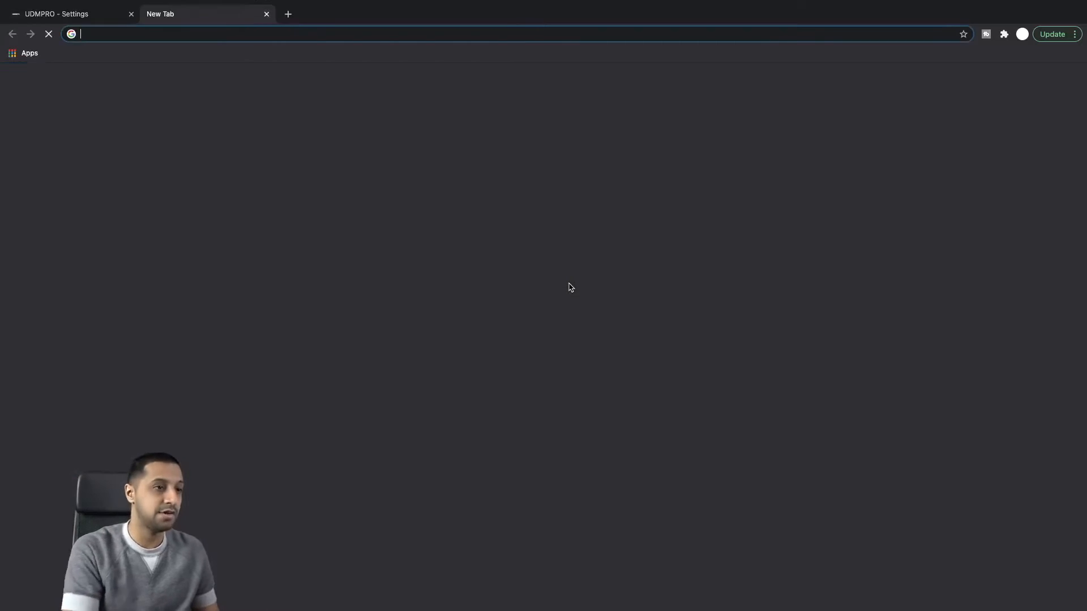
# Step: Load the UDM Pro's local setup page at 192.168.1.1 in a new tab
pyautogui.write('19')
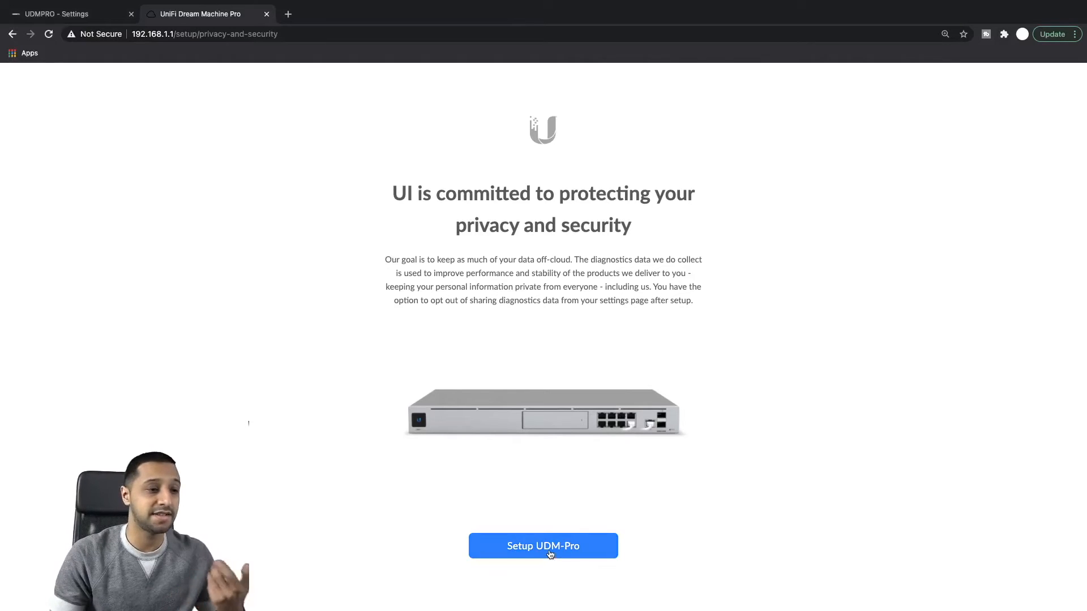
# Step: Begin the UDM-Pro setup and agree to the terms of service
pyautogui.click(542, 545)
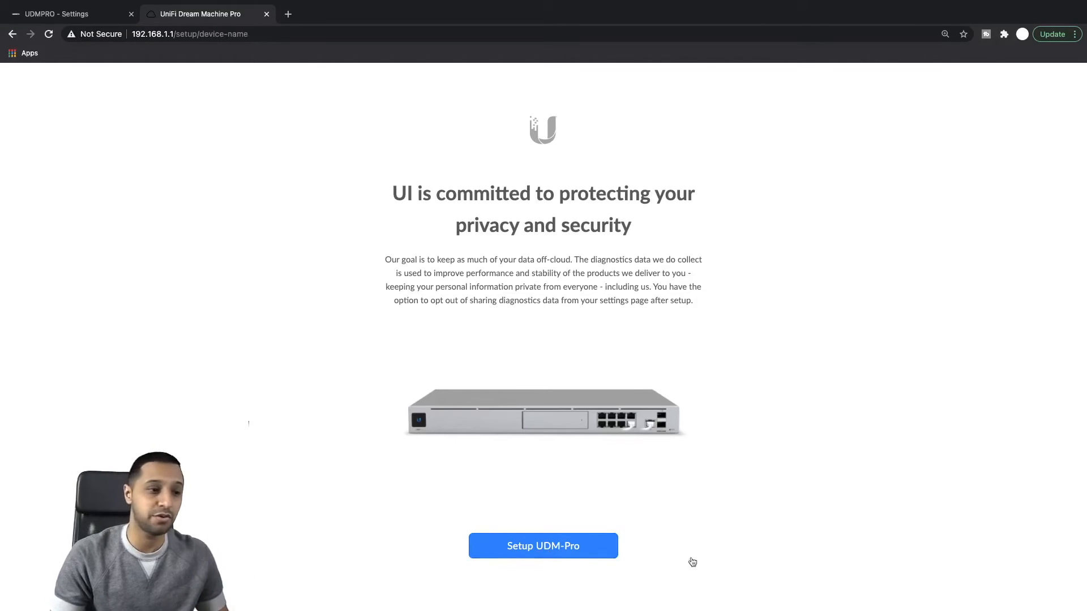
pyautogui.click(542, 546)
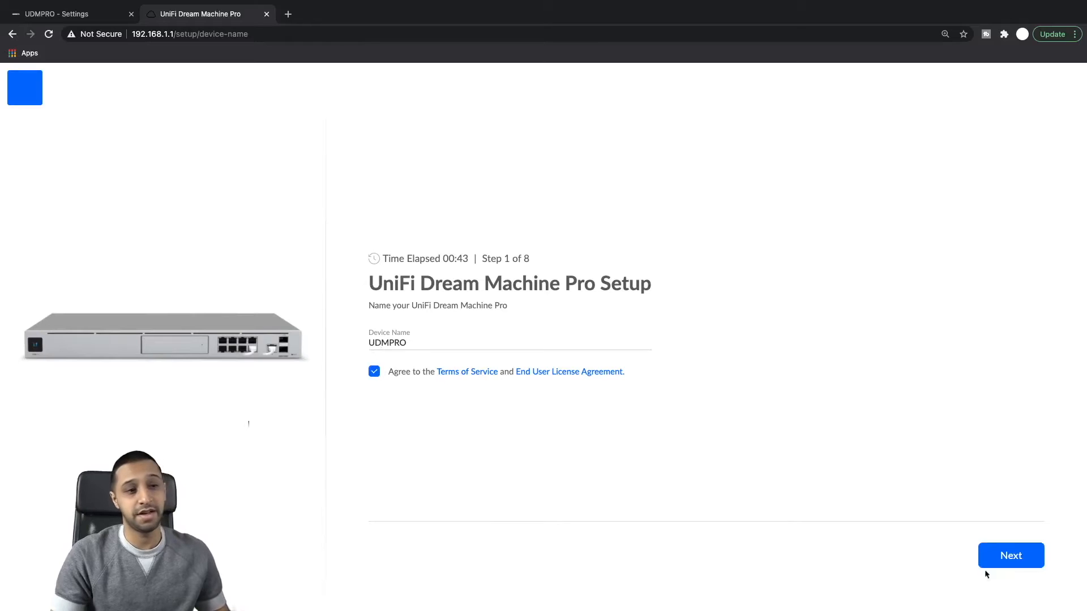
pyautogui.click(1010, 555)
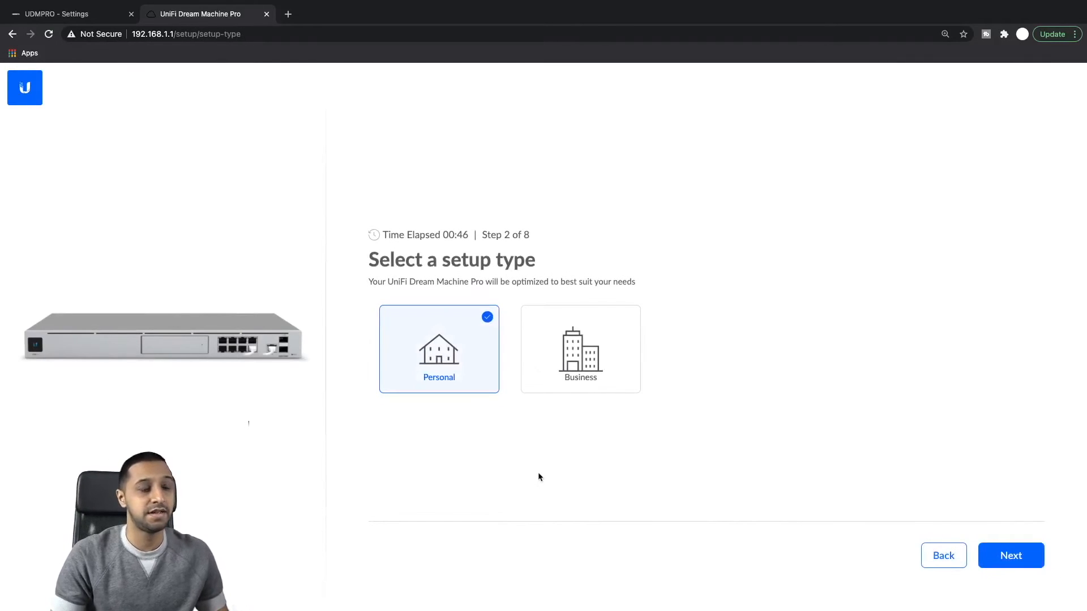
# Step: Choose the Personal setup type and continue to the Restore Applications step
pyautogui.click(579, 299)
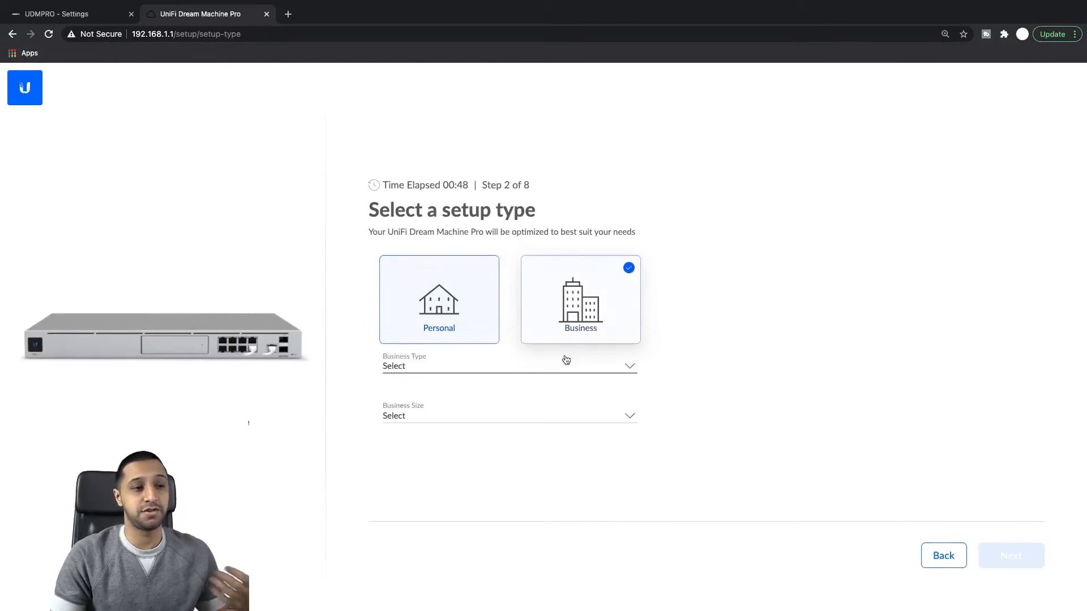
pyautogui.click(508, 365)
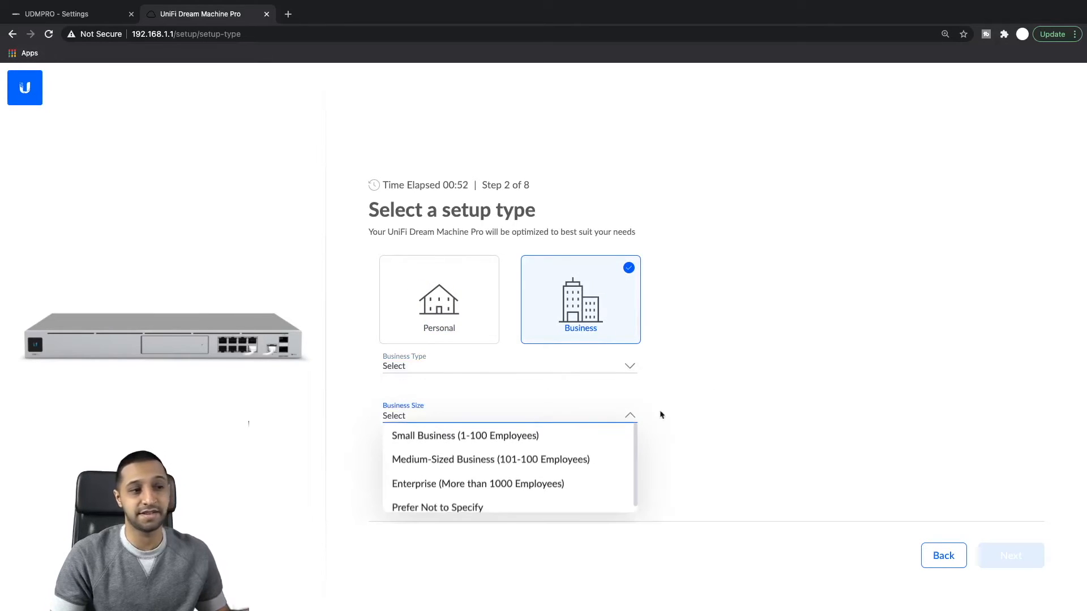
pyautogui.click(439, 299)
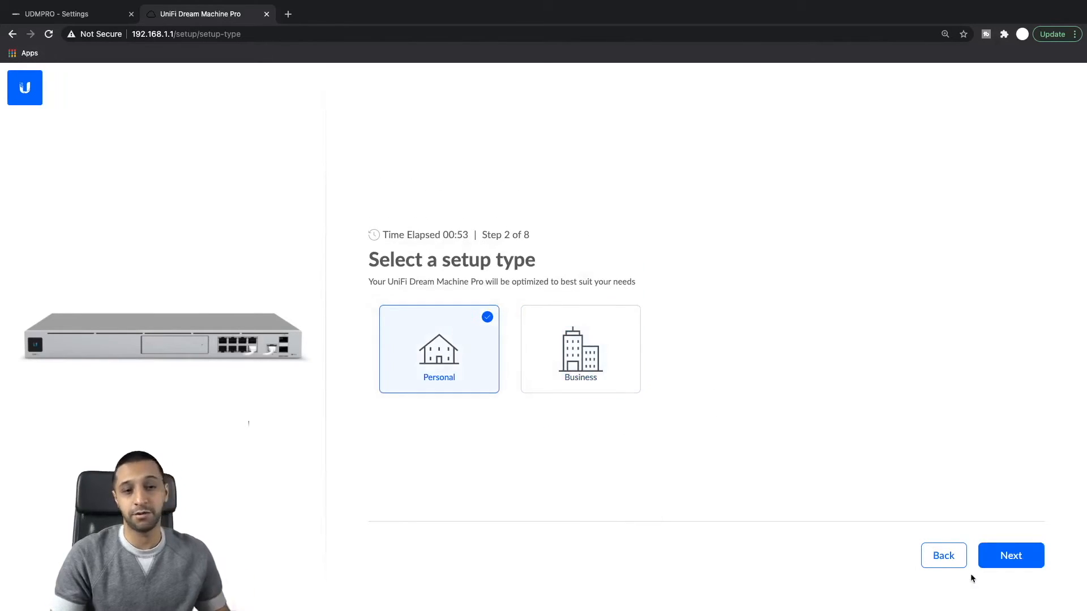
pyautogui.click(1010, 554)
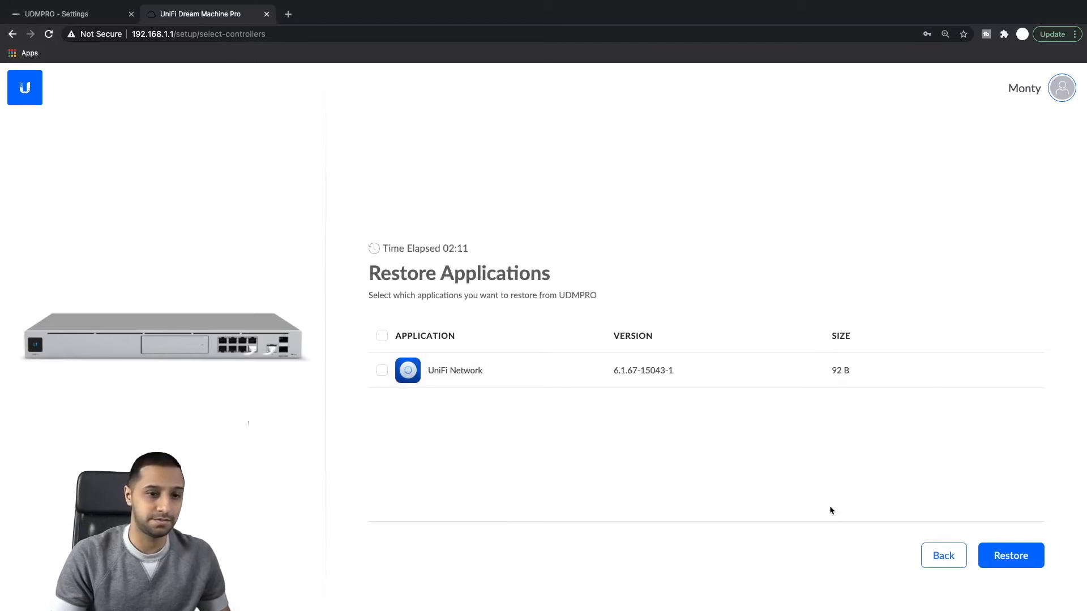
# Step: Restore UniFi Network from the 03/13/2021 12:19 PM UDMPRO backup
pyautogui.click(1009, 554)
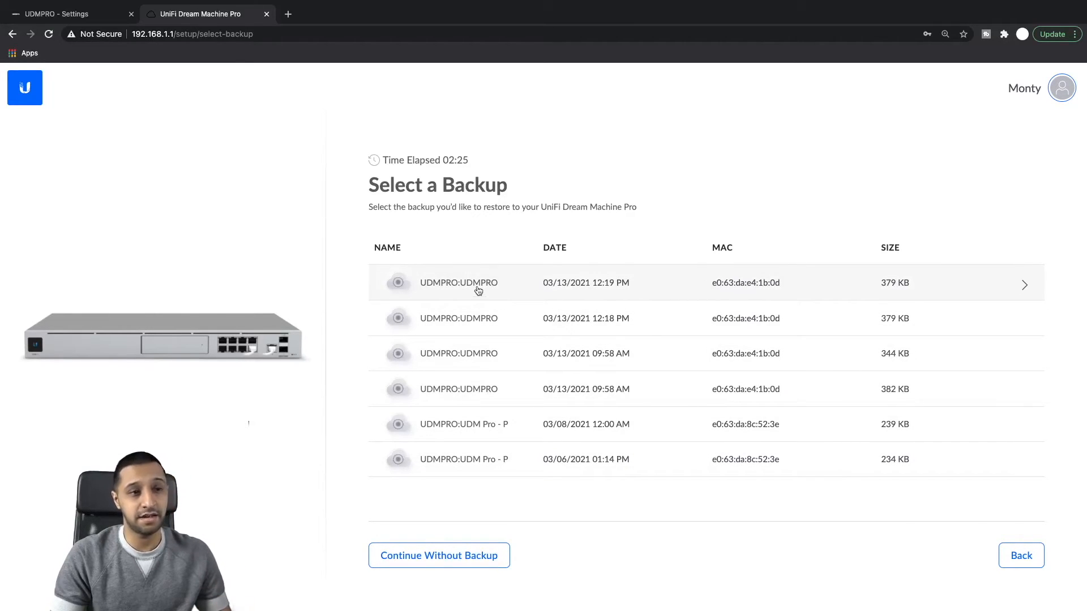
pyautogui.click(457, 281)
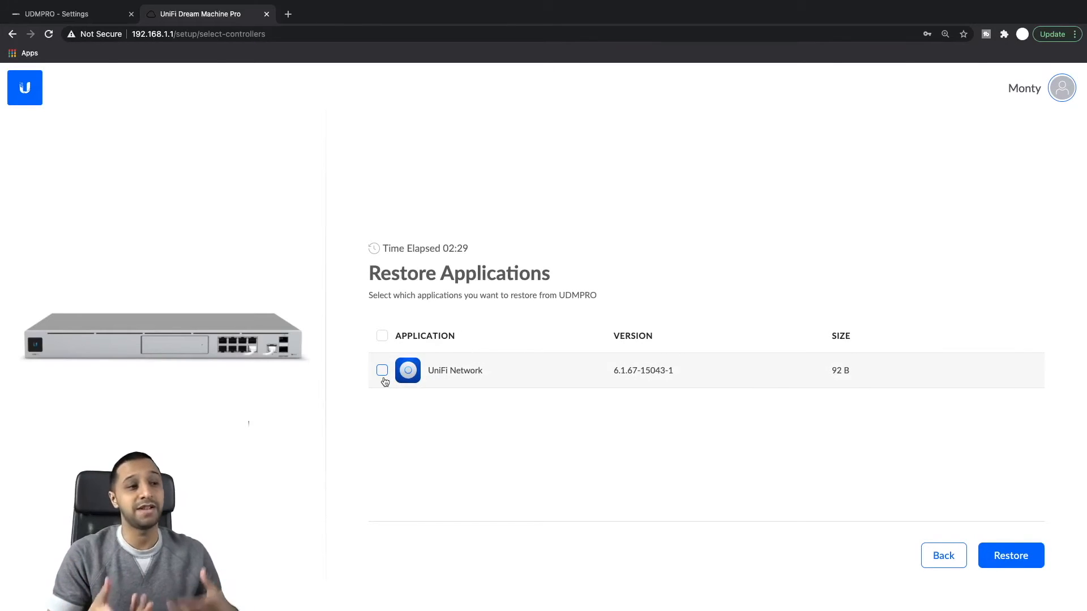
pyautogui.click(382, 370)
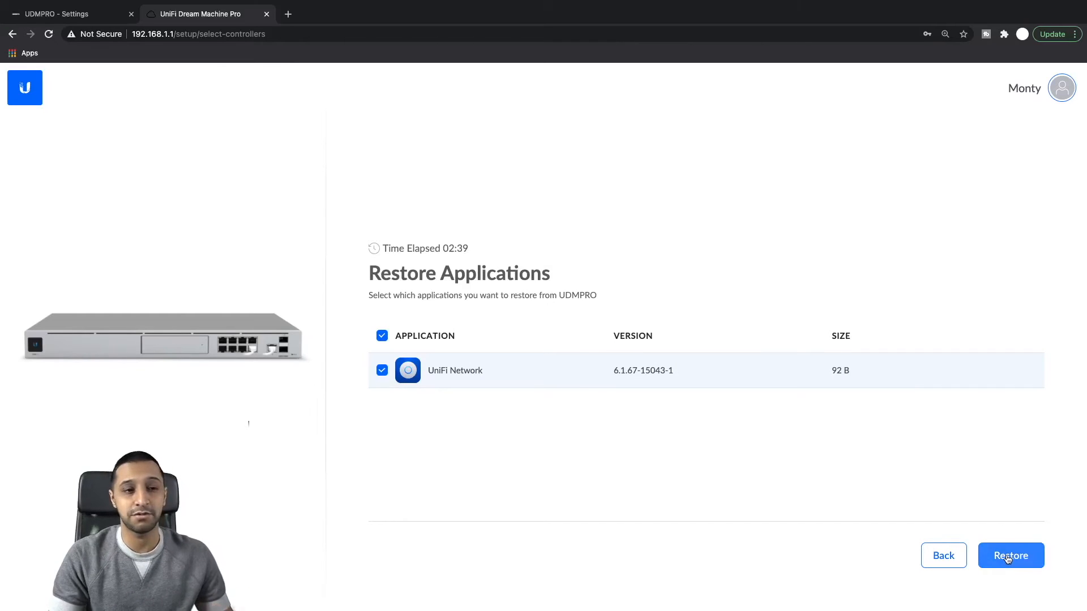
pyautogui.click(1010, 555)
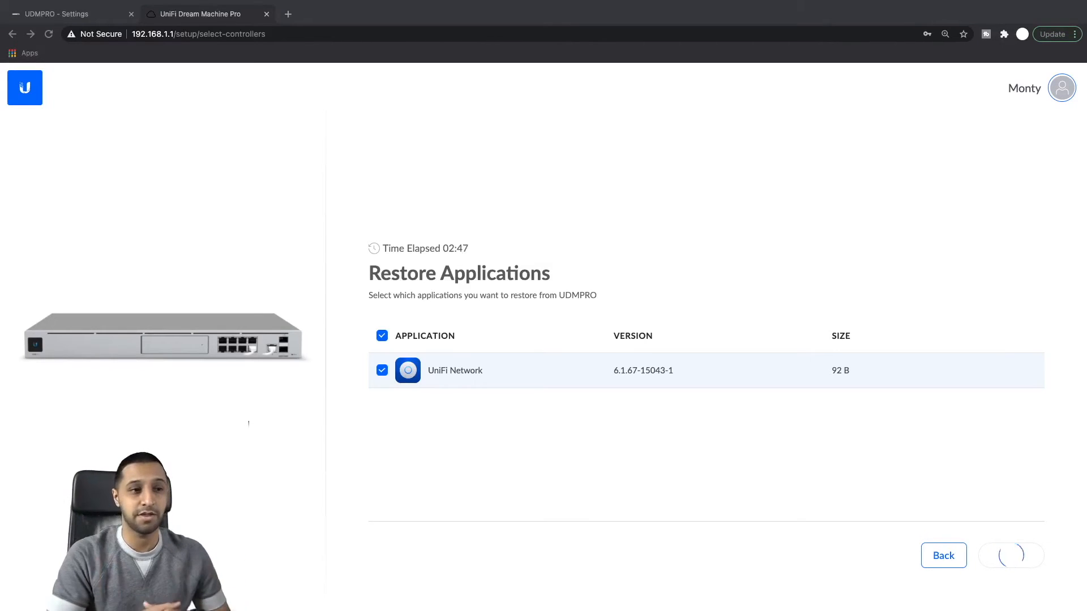
# Step: Continue past the completed restore summary with all green checks
pyautogui.click(1010, 555)
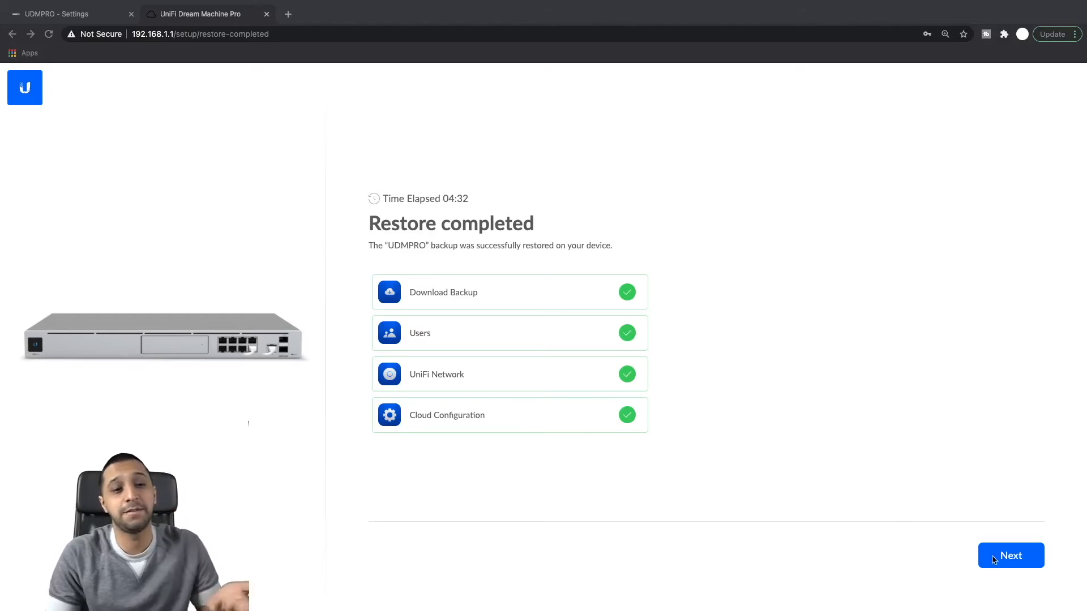
pyautogui.click(1010, 554)
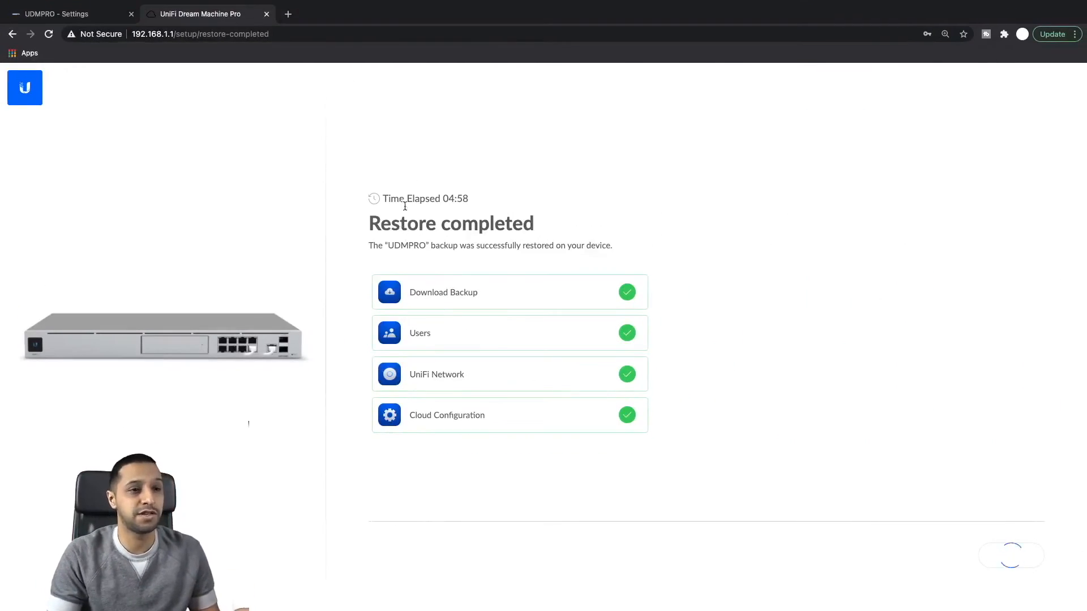
# Step: Reopen the device at 10.1.1.1 and finish the wizard to the UDMPRO console home
pyautogui.click(422, 14)
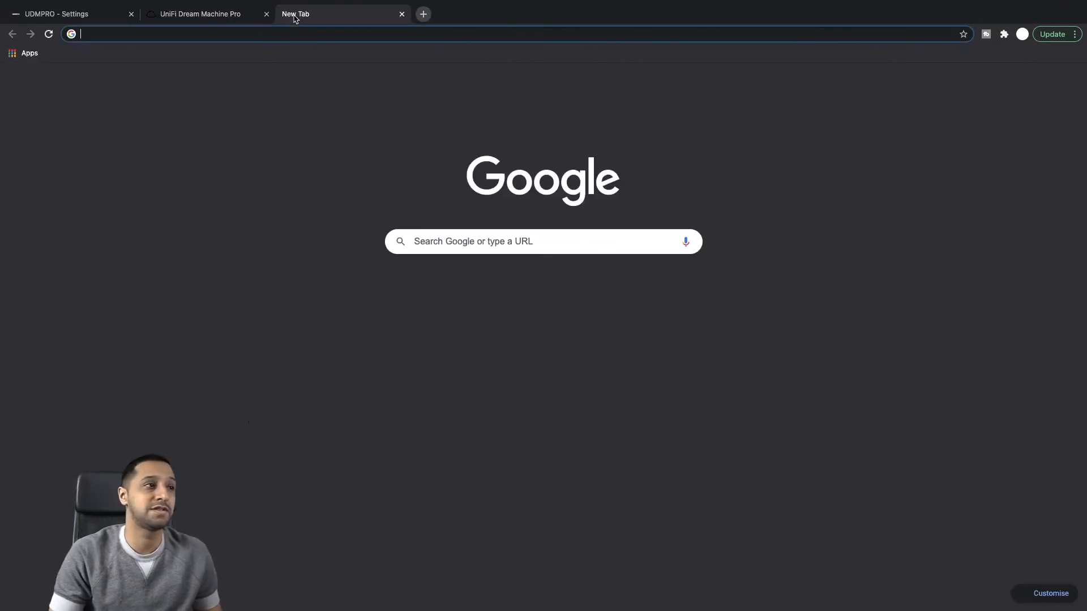
pyautogui.write('10.1.1.1/setup/troubleshooting')
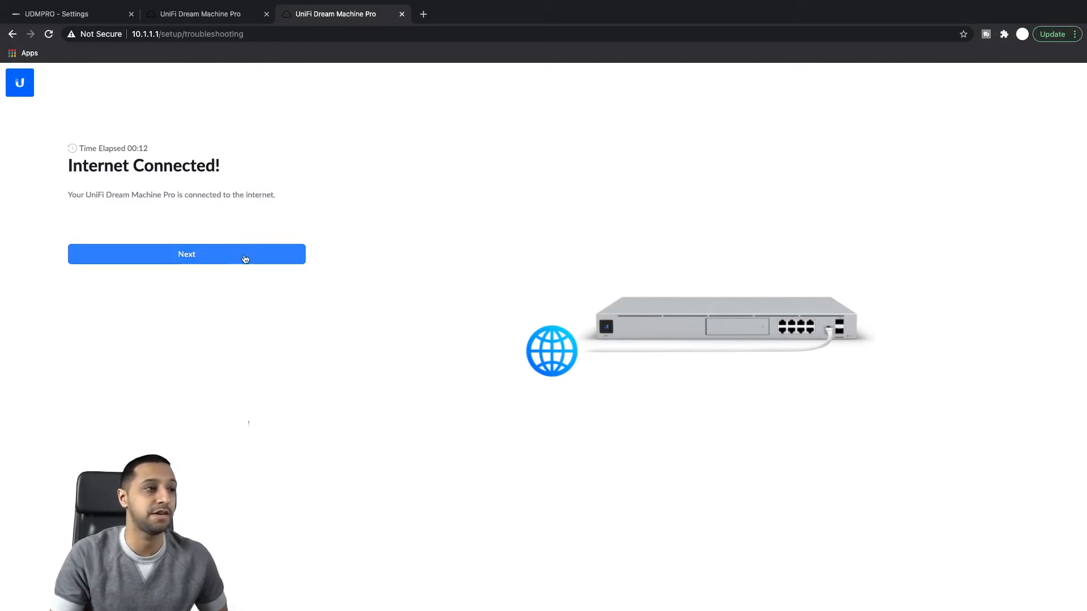
pyautogui.click(185, 254)
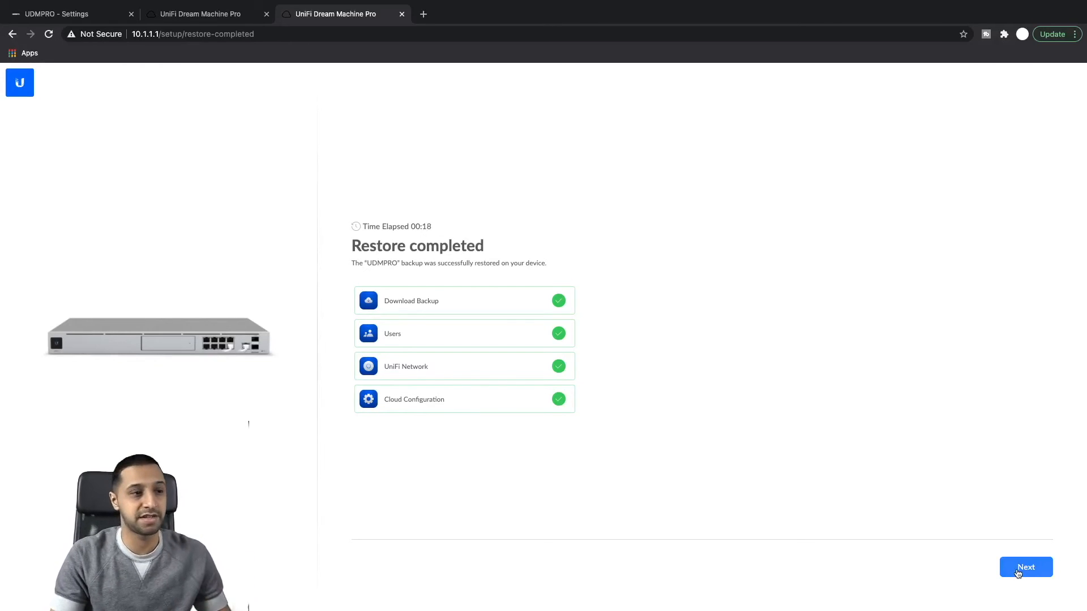
pyautogui.click(1025, 567)
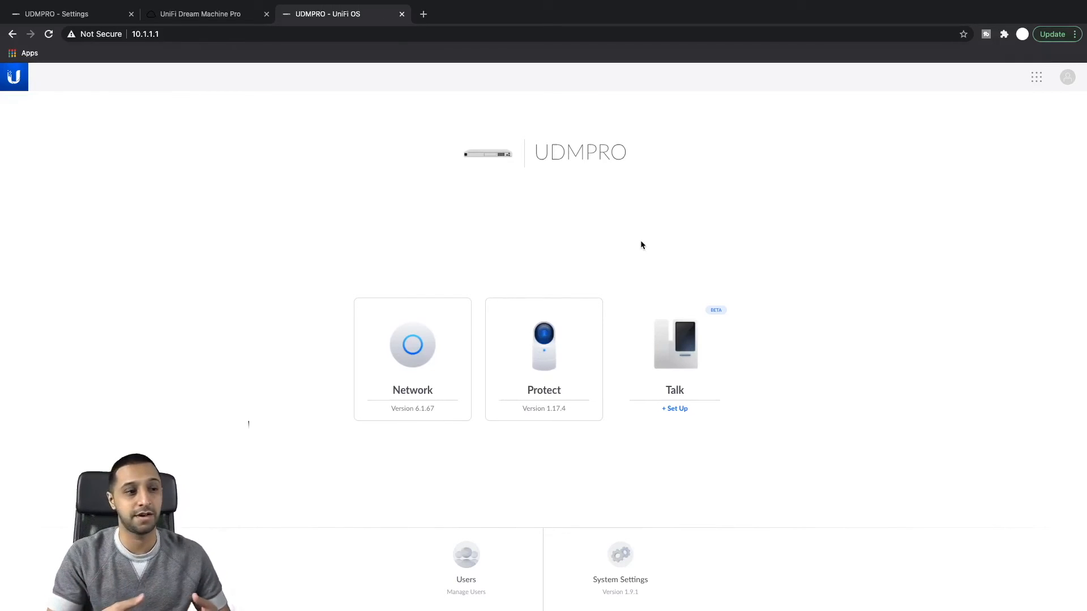
pyautogui.moveTo(619, 571)
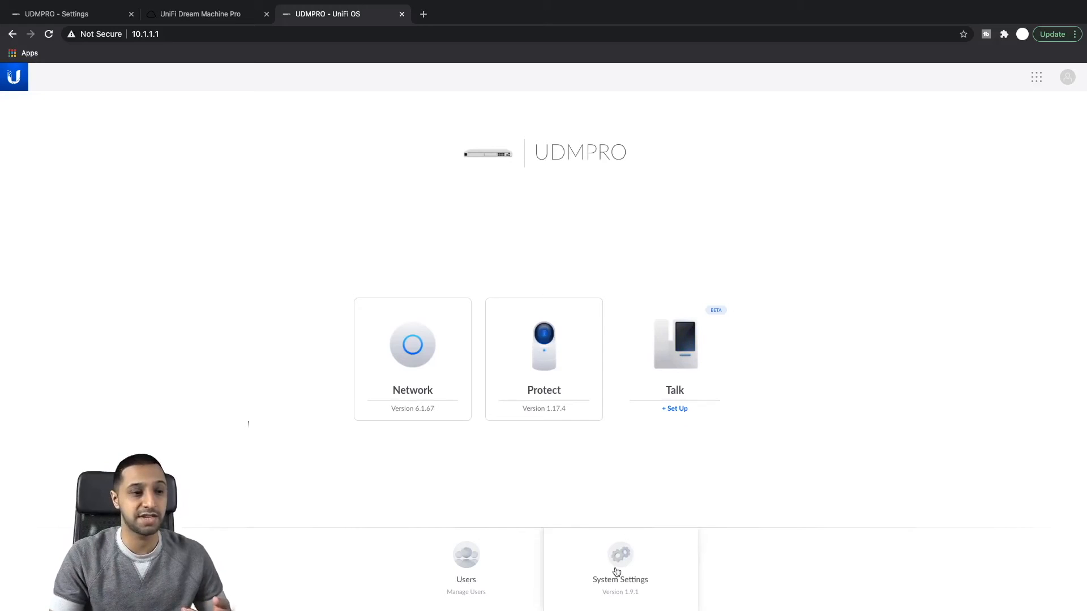
# Step: Start the stopped Access application from Updates and return to the console home for Network
pyautogui.click(619, 562)
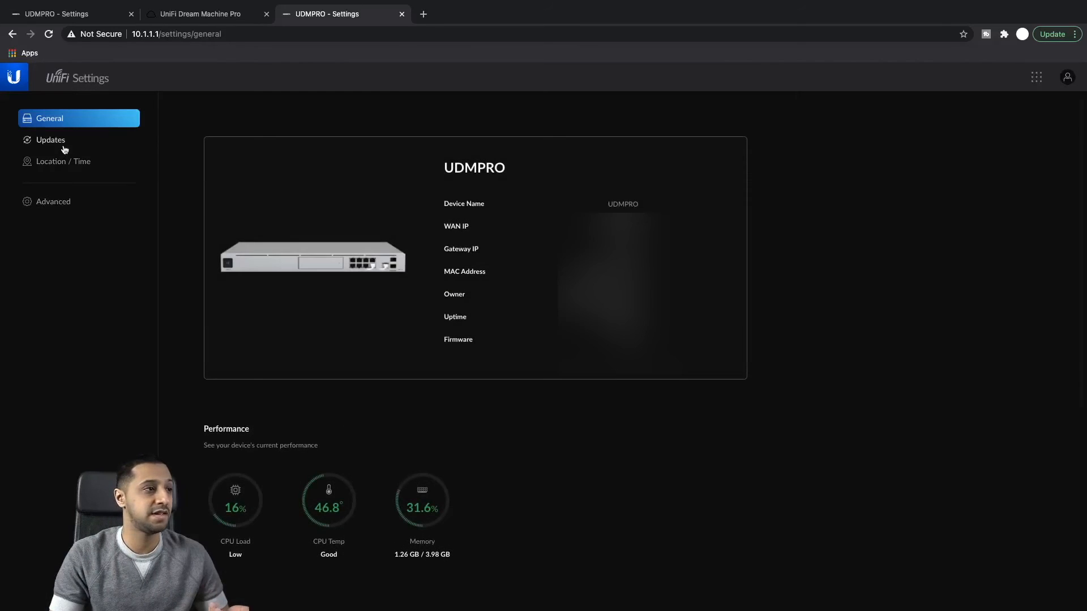
pyautogui.click(49, 139)
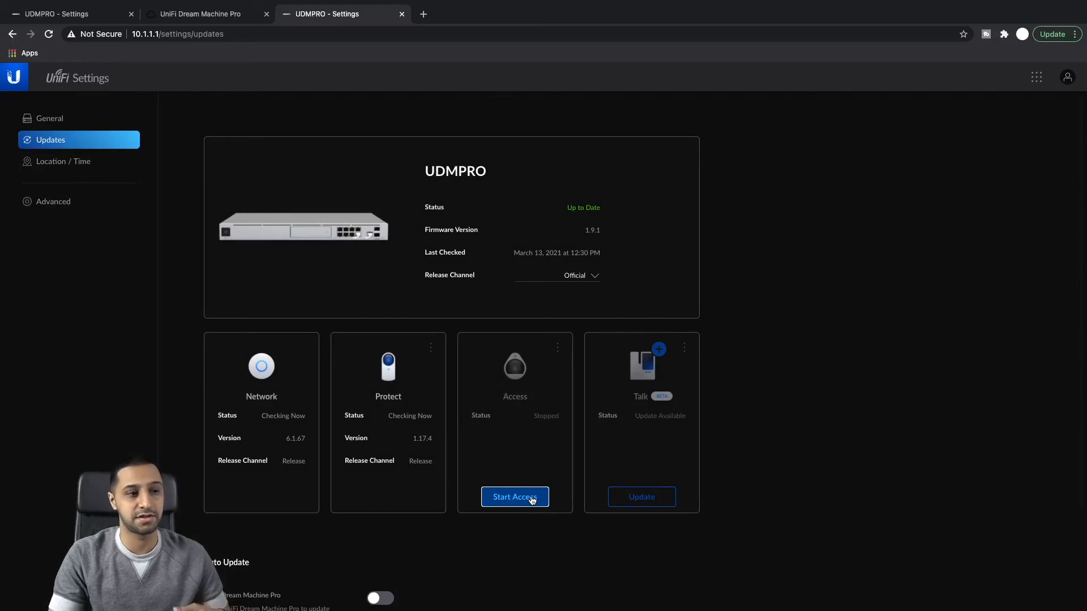
pyautogui.click(514, 497)
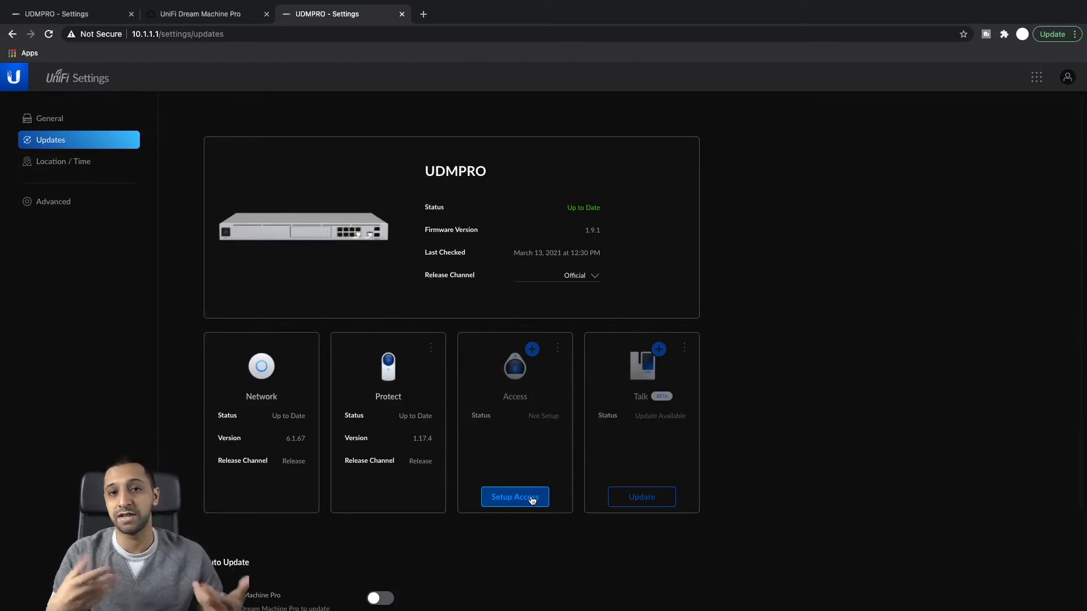
pyautogui.click(49, 118)
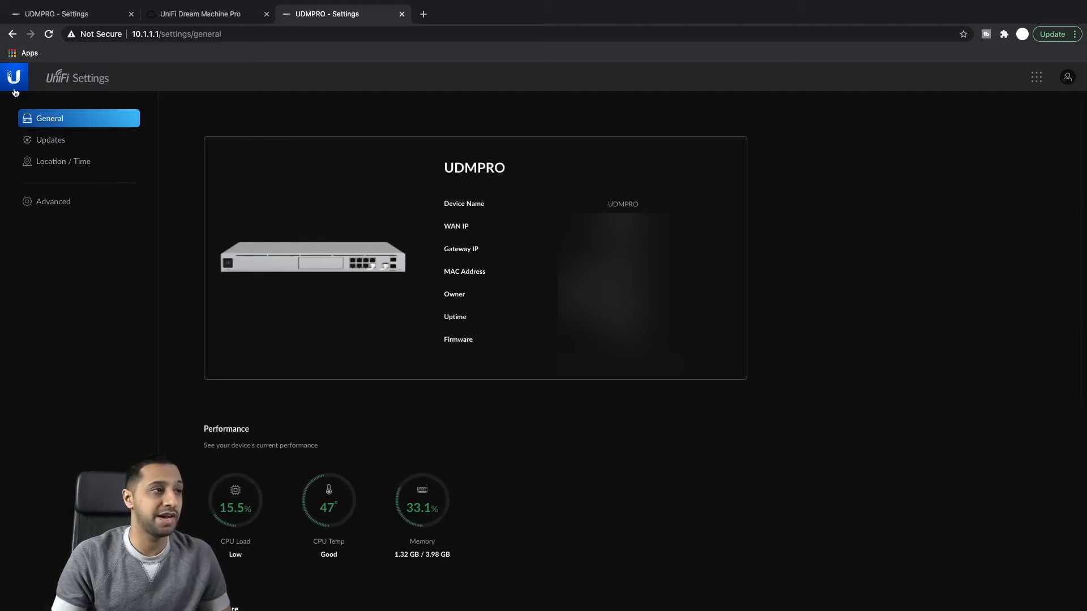
pyautogui.click(14, 77)
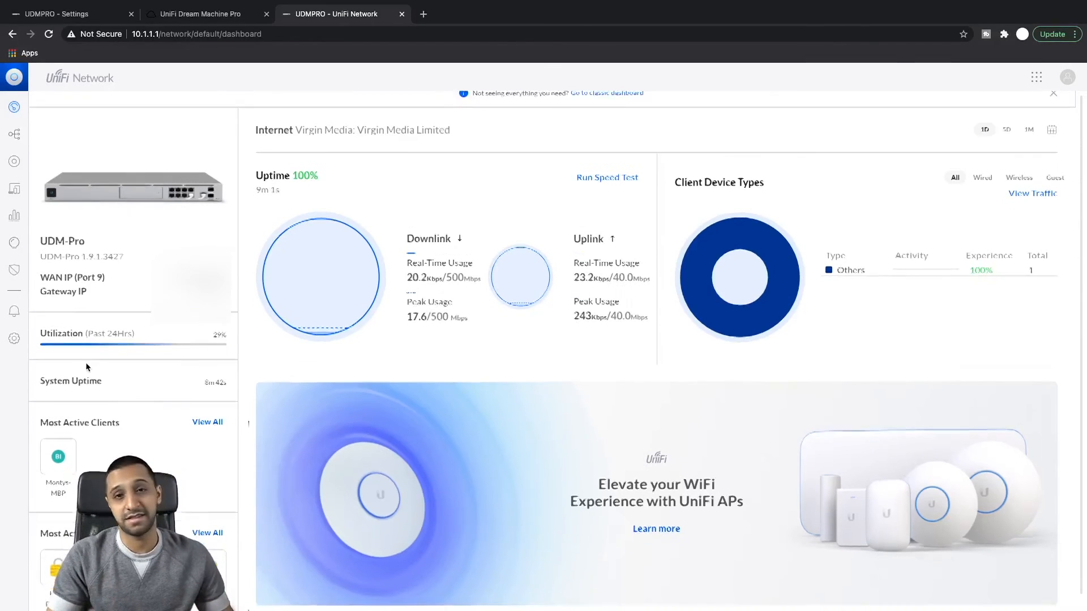
# Step: Confirm Dark Theme is on in System Settings and return to the Network dashboard
pyautogui.click(1051, 93)
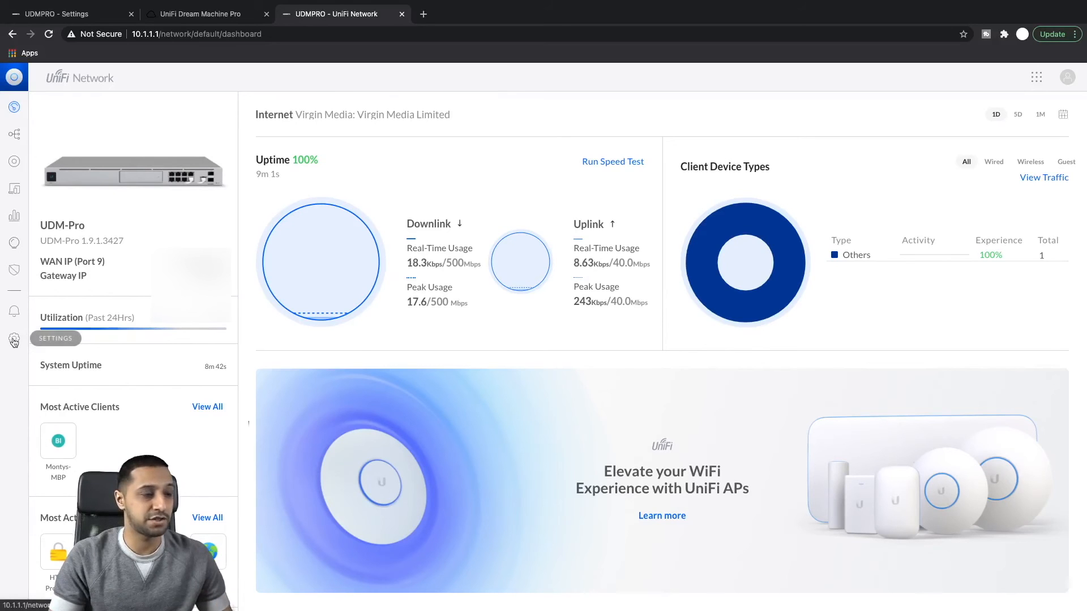
pyautogui.click(13, 338)
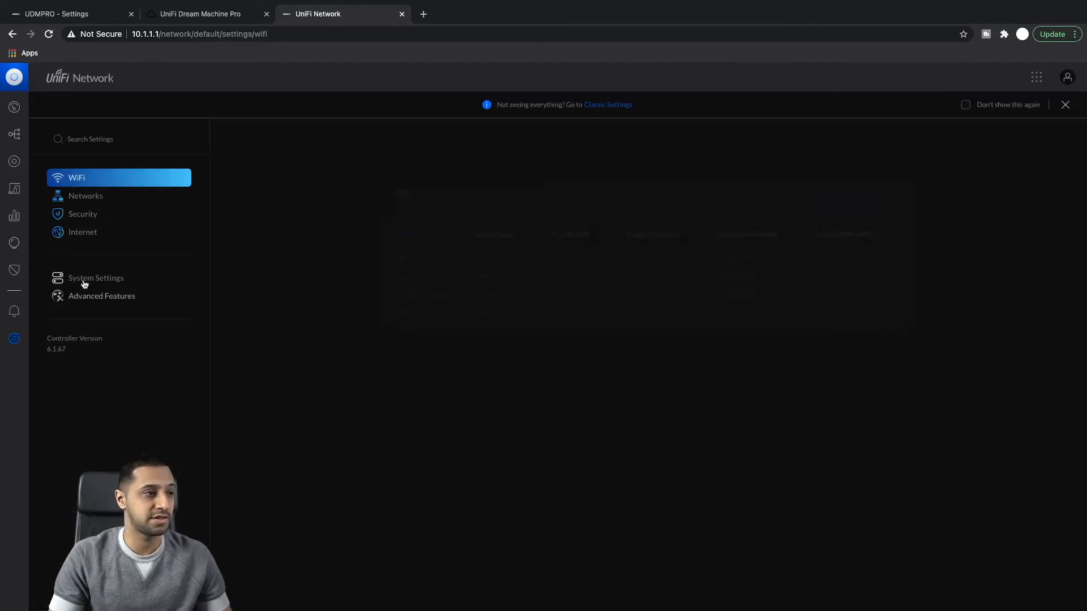
pyautogui.click(95, 277)
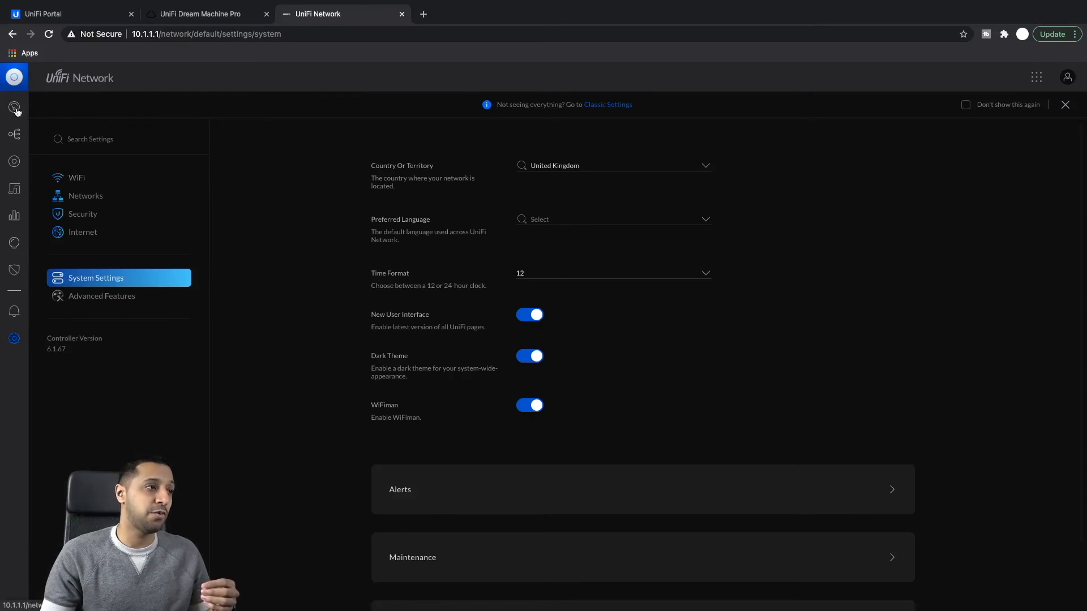
pyautogui.click(13, 108)
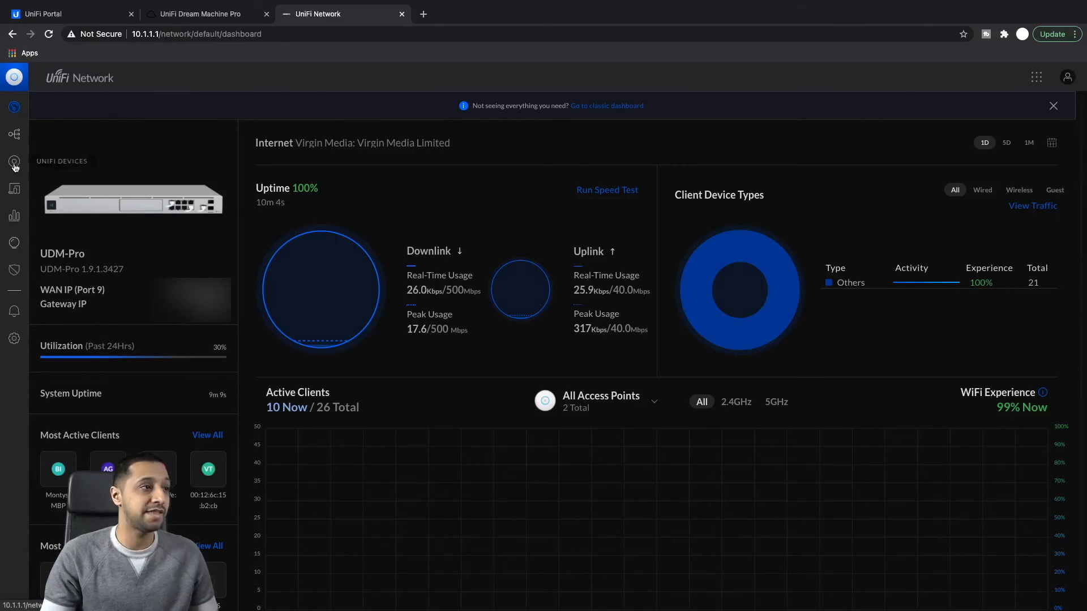
# Step: Review the restored WiFi list, the Networks with their subnets, and the System settings with dark theme
pyautogui.click(14, 162)
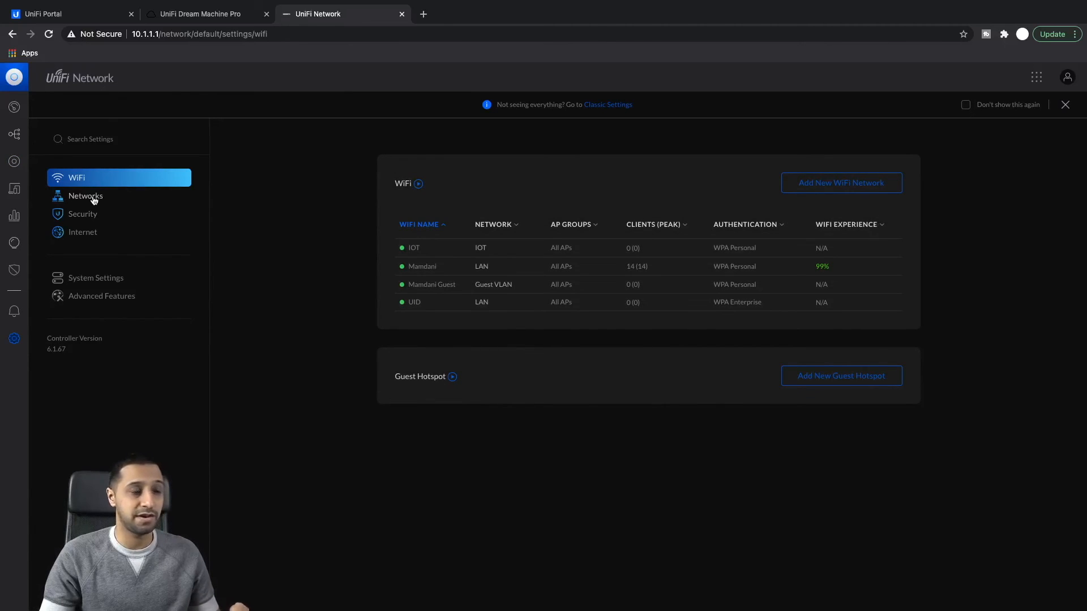
pyautogui.click(85, 196)
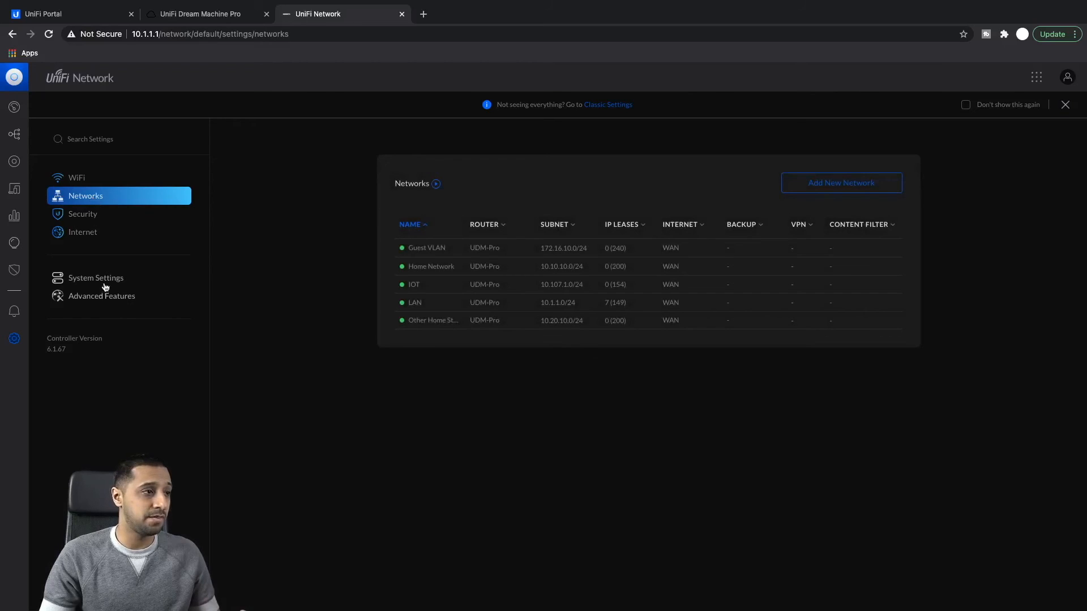
pyautogui.click(95, 277)
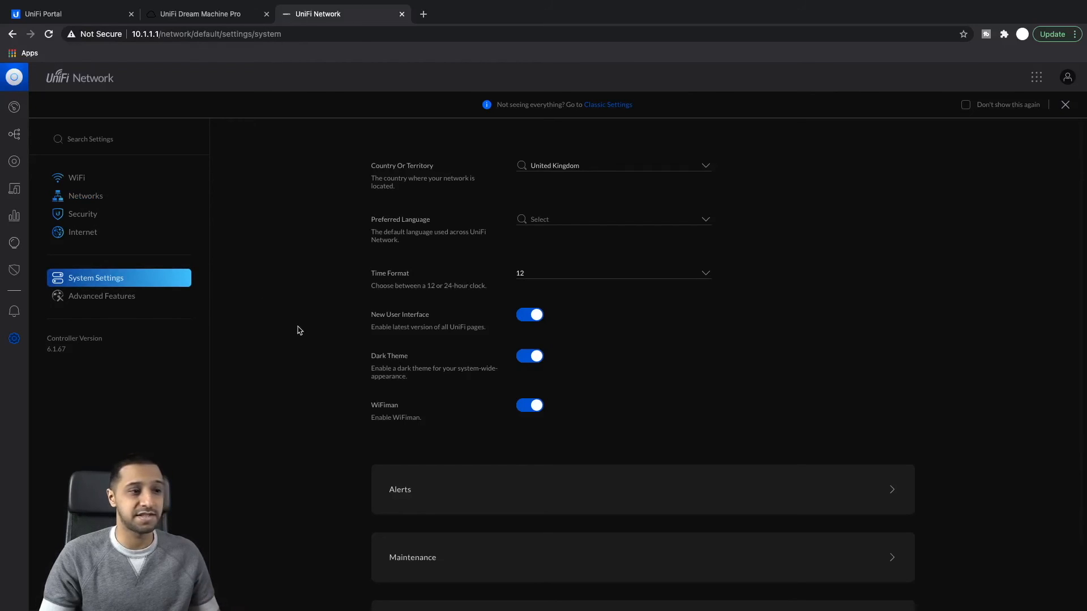
pyautogui.moveTo(292, 329)
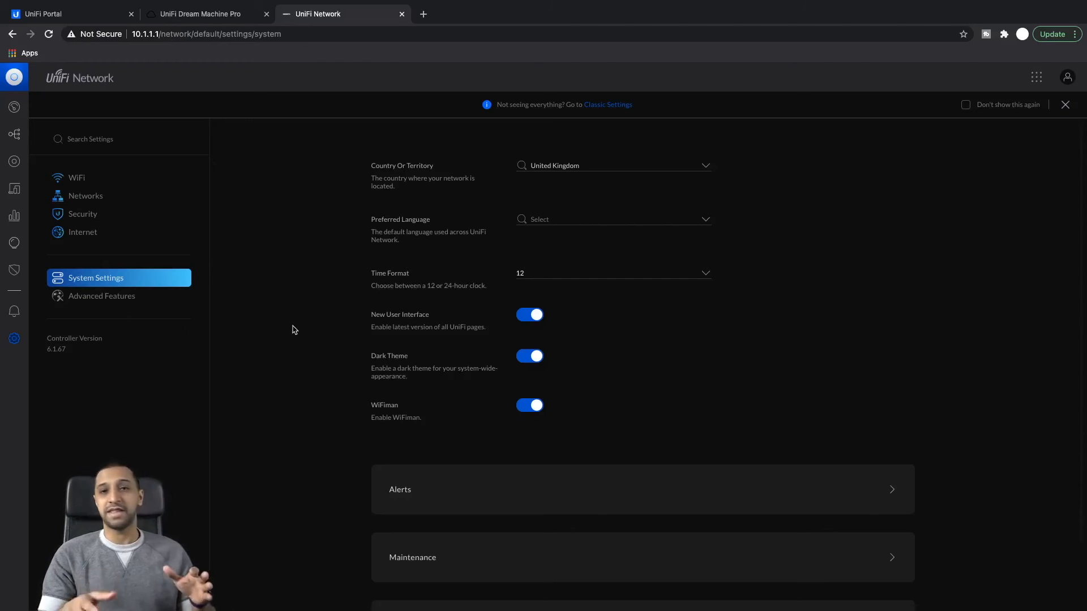